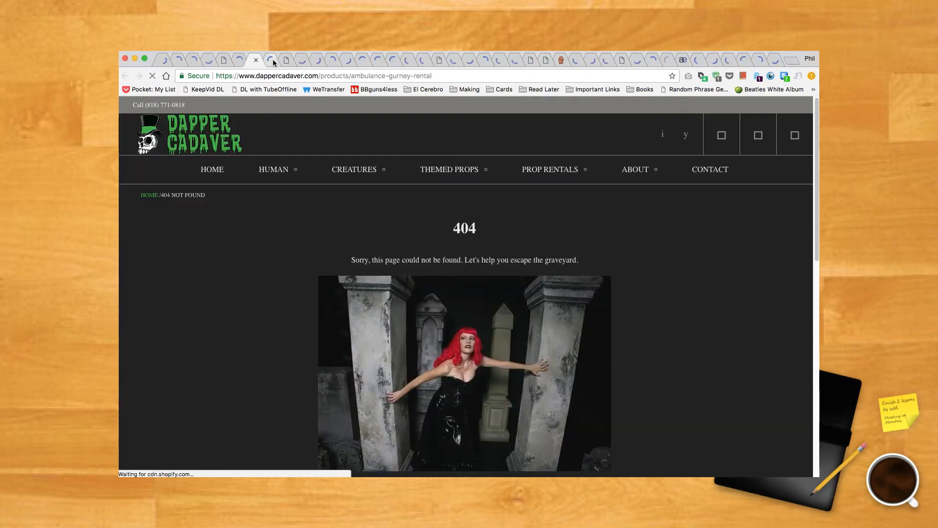
- Click through the crowded tab strip, ending on the extra-tarot-cards PDF tab
{"action": "left_click", "coordinate": [285, 59]}
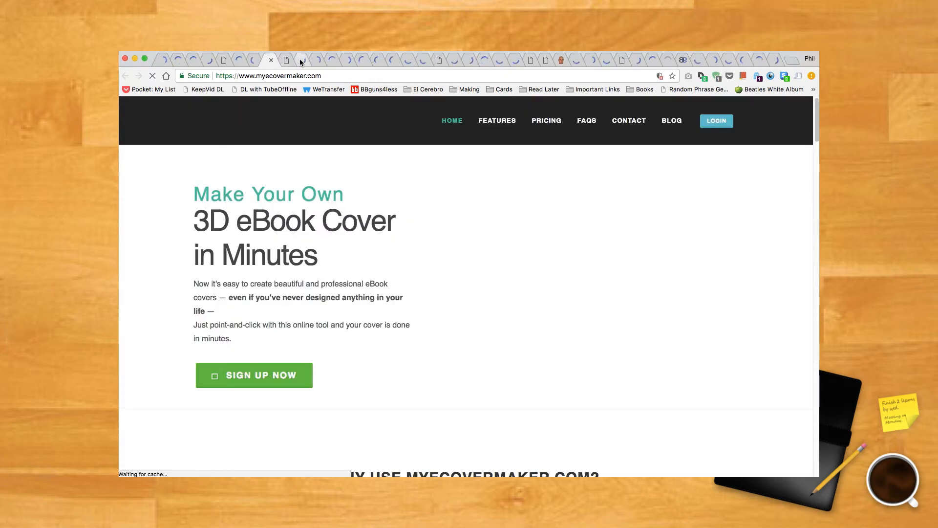
{"action": "left_click", "coordinate": [302, 59]}
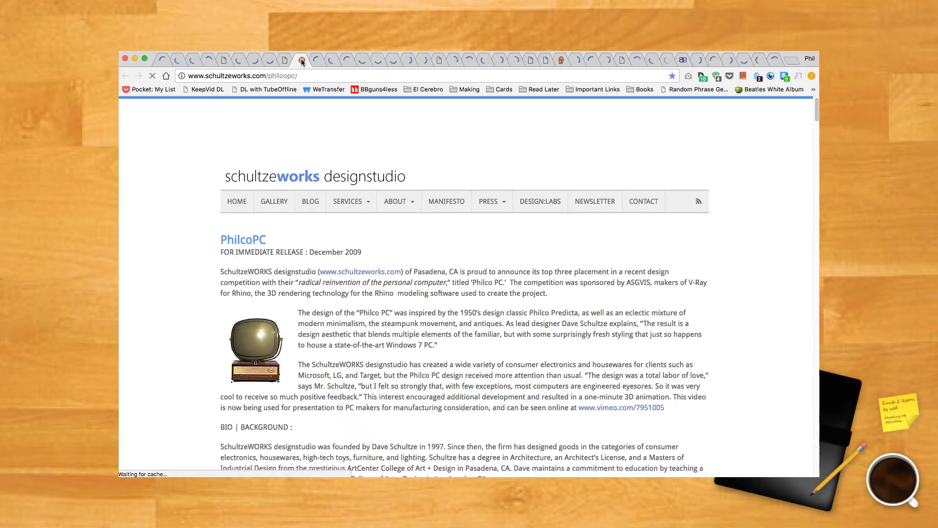
{"action": "mouse_move", "coordinate": [302, 60]}
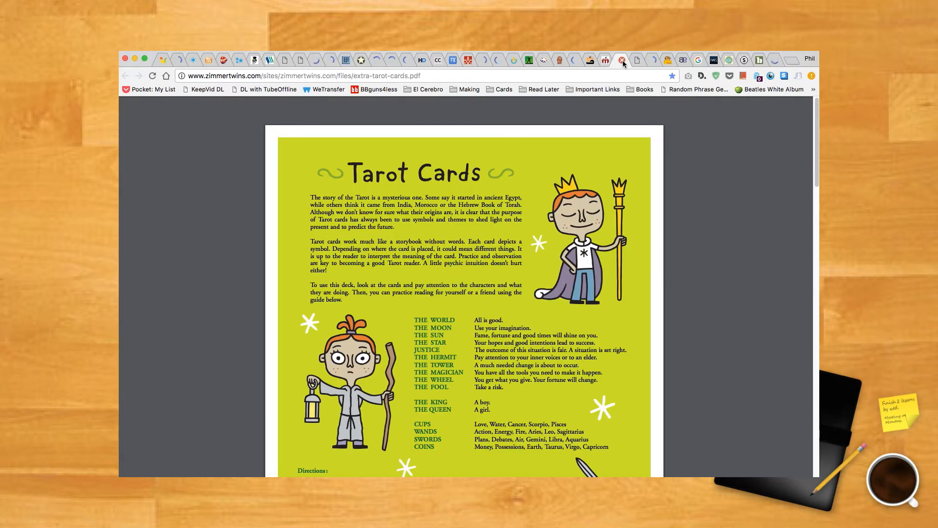
- On chrome://flags, find 'tab discarding' and set Automatic tab discarding to Enabled
{"action": "type", "text": "chrome://"}
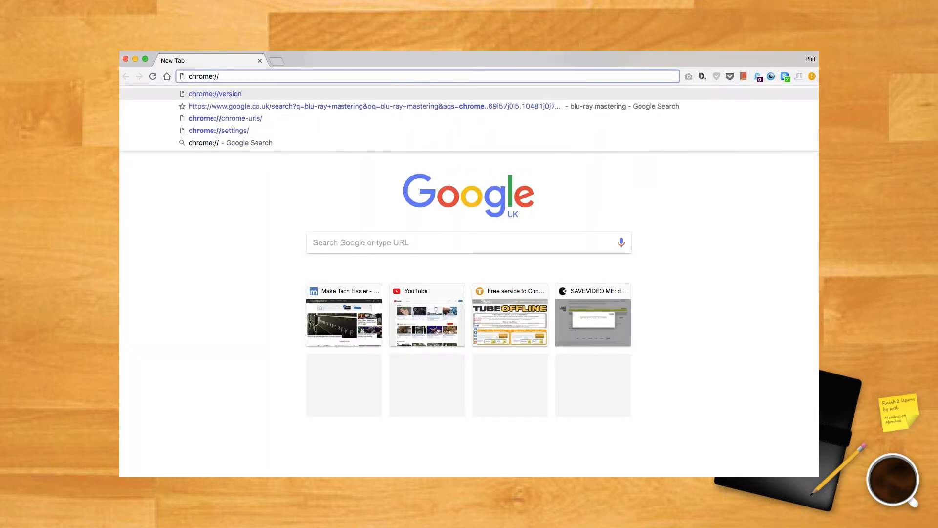
{"action": "type", "text": "chrome://flags"}
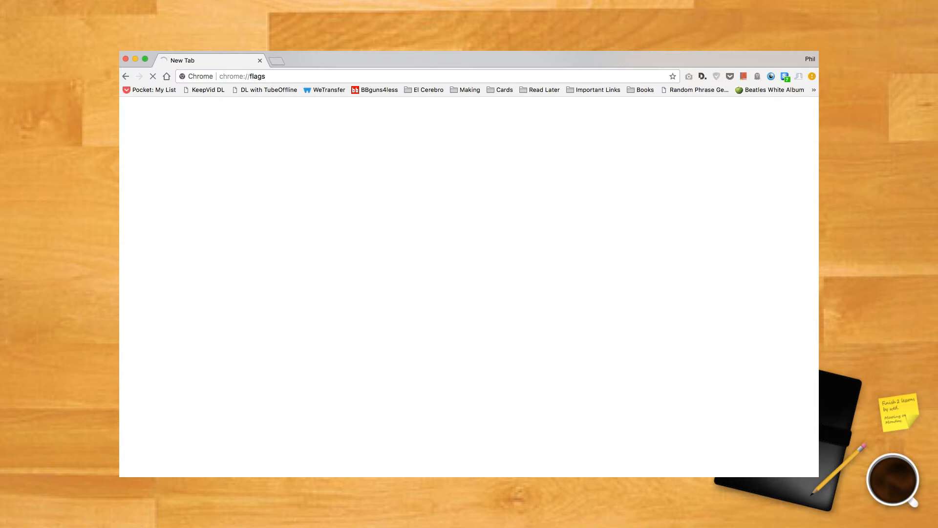
{"action": "type", "text": "tab discard"}
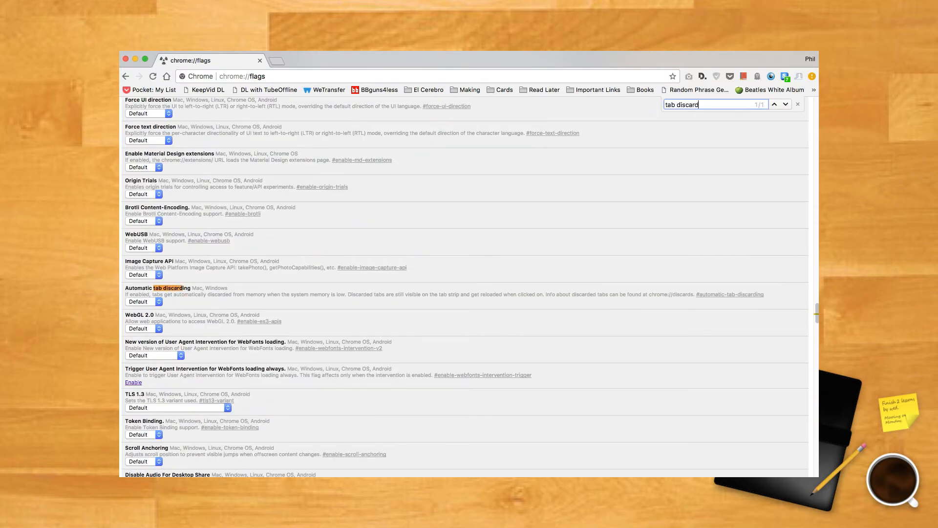
{"action": "type", "text": "ing"}
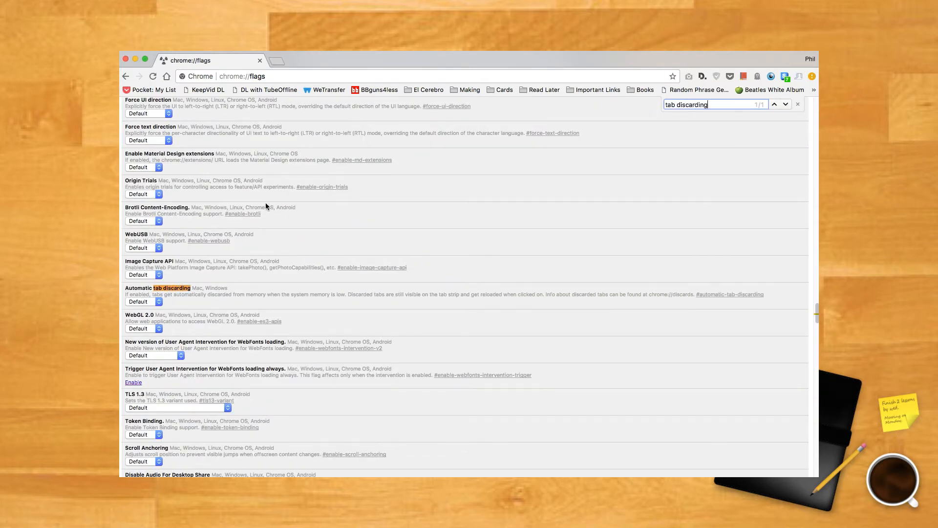
{"action": "left_click", "coordinate": [144, 301]}
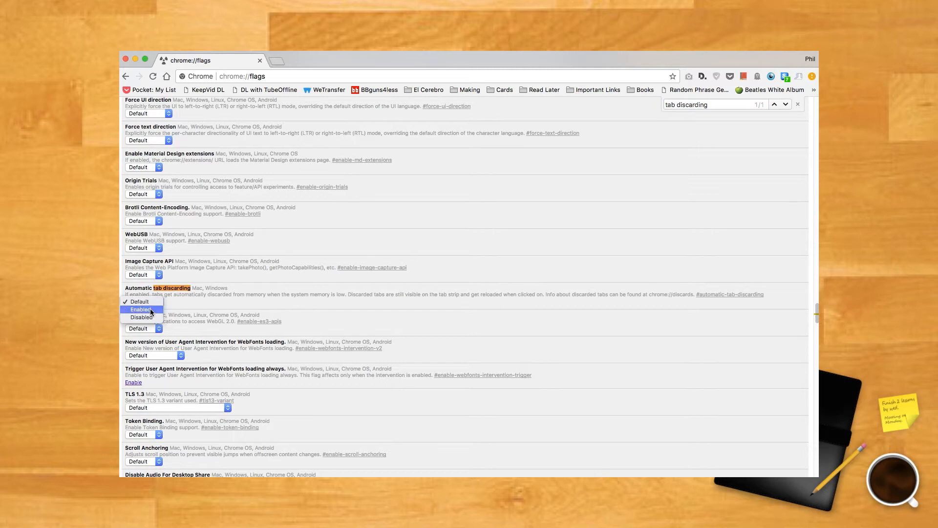
{"action": "left_click", "coordinate": [141, 309]}
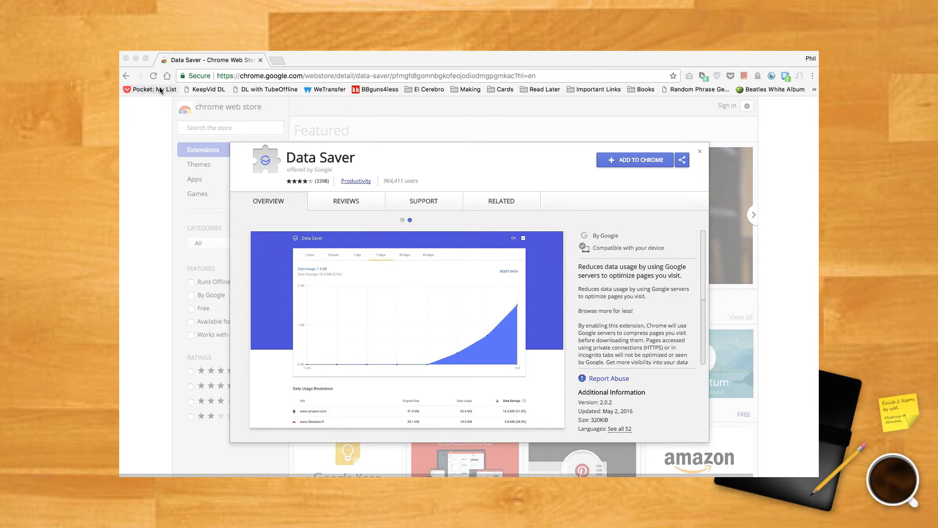
- Add Data Saver to Chrome, then open its Details page showing zero data usage
{"action": "left_click", "coordinate": [153, 75]}
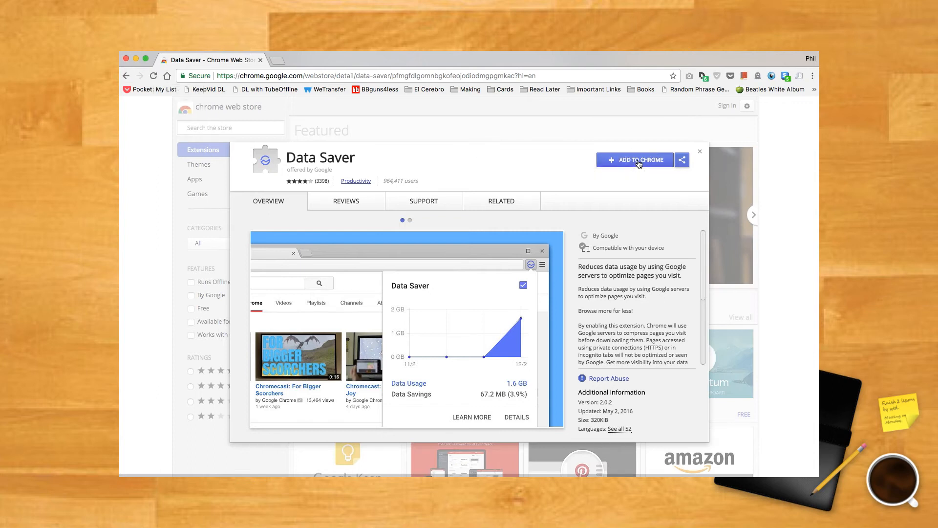
{"action": "left_click", "coordinate": [634, 159]}
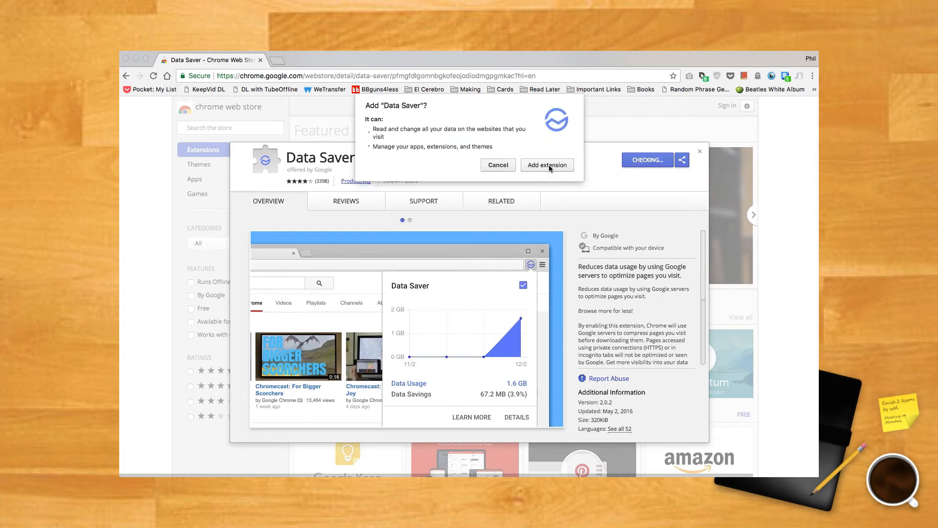
{"action": "left_click", "coordinate": [546, 164]}
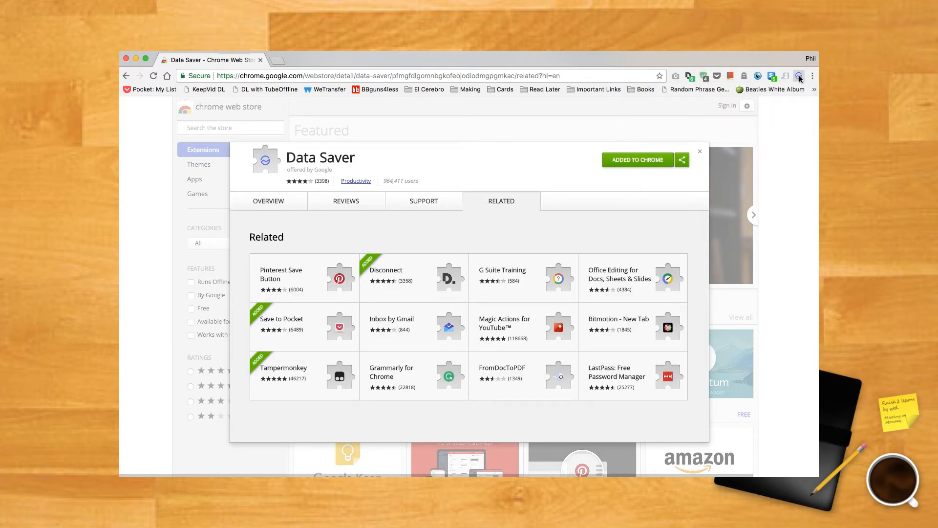
{"action": "left_click", "coordinate": [800, 76]}
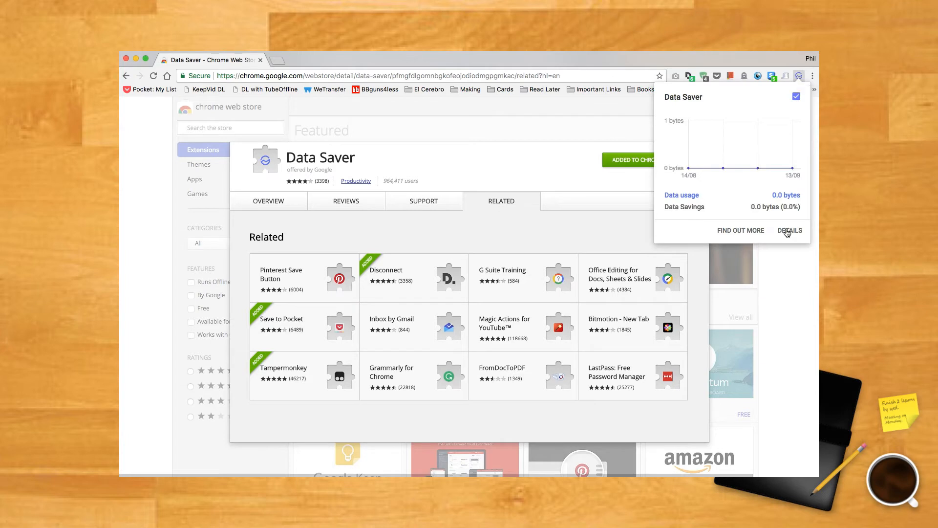
{"action": "left_click", "coordinate": [790, 230]}
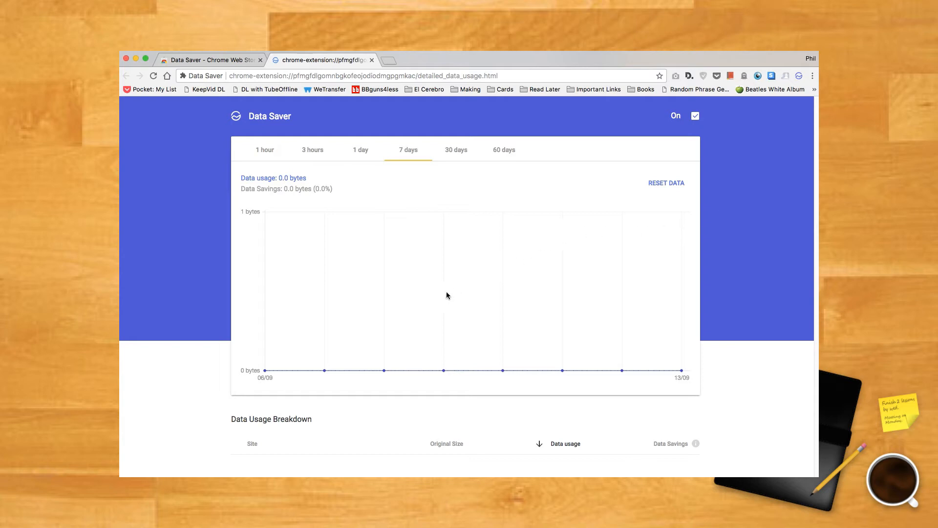
{"action": "mouse_move", "coordinate": [587, 191]}
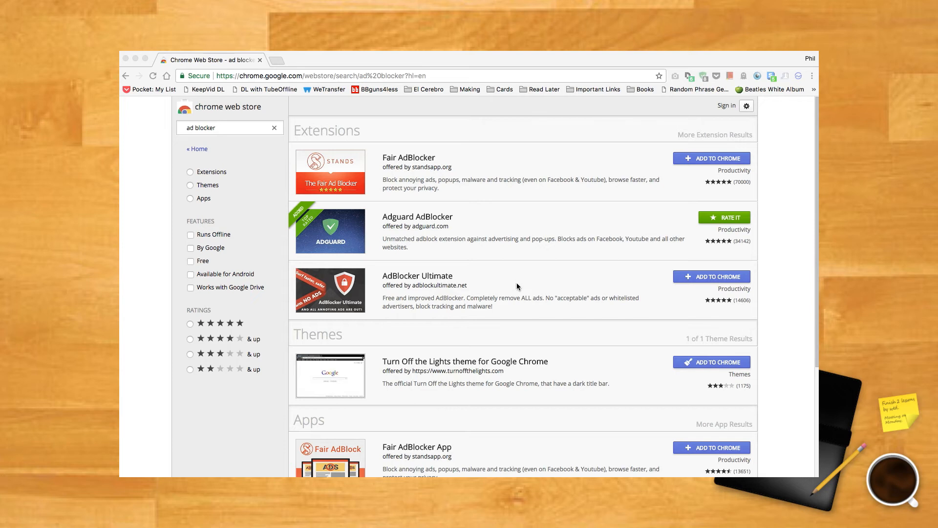
{"action": "mouse_move", "coordinate": [527, 219]}
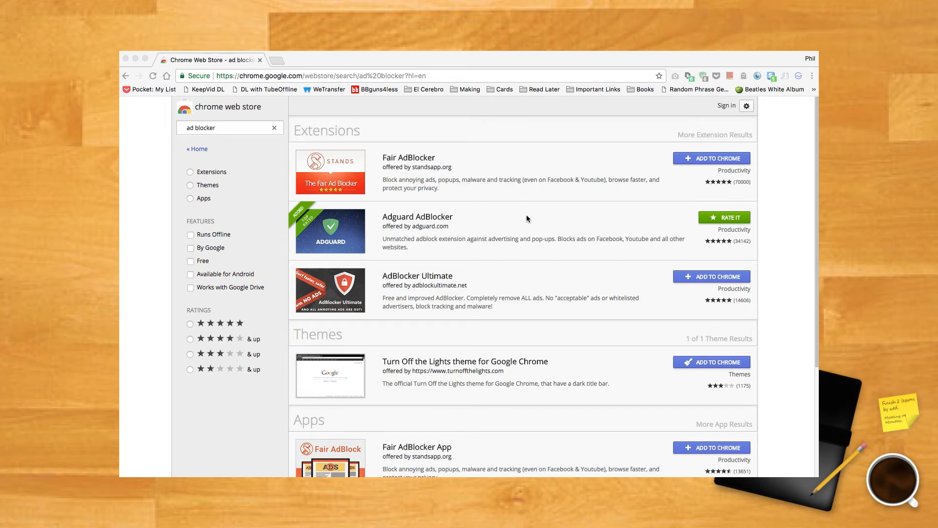
{"action": "mouse_move", "coordinate": [552, 222]}
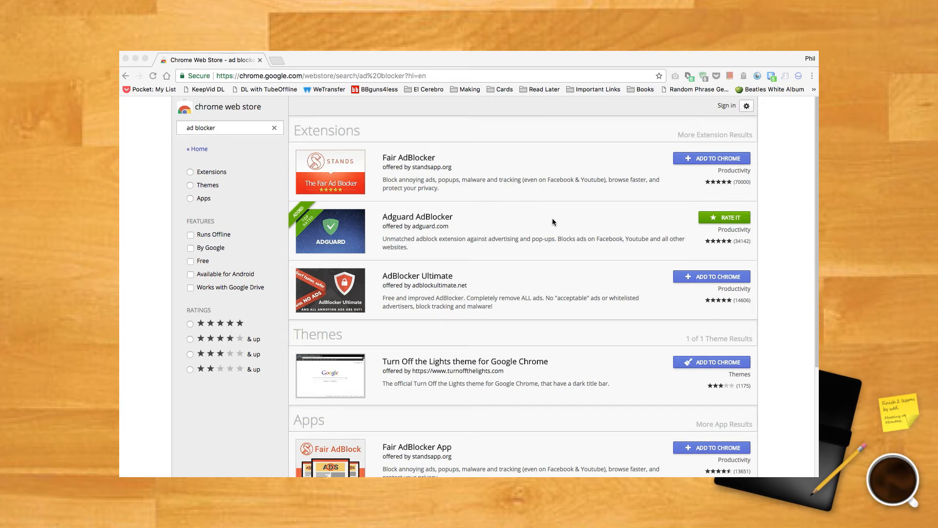
- Scroll the ad blocker results, then search the store for 'ublock origin'
{"action": "scroll", "scroll_direction": "down", "scroll_amount": 3}
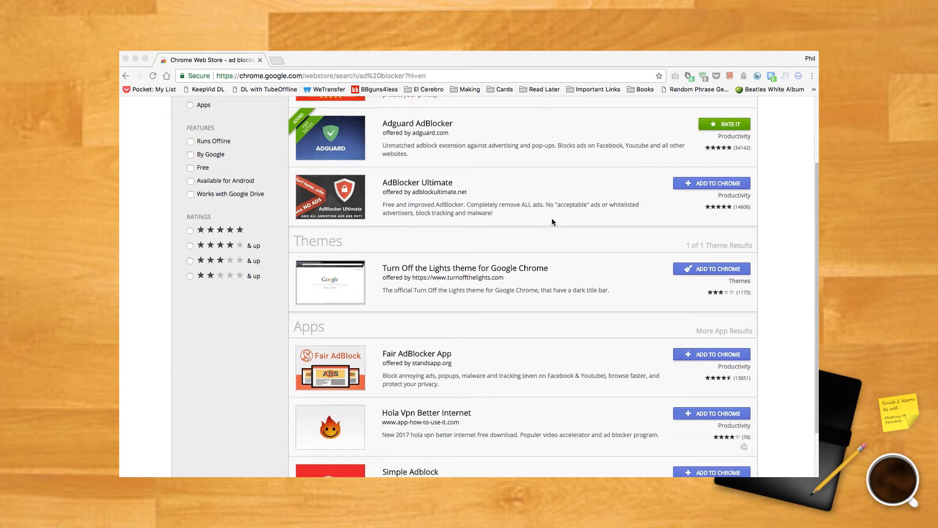
{"action": "scroll", "scroll_direction": "down", "scroll_amount": 3}
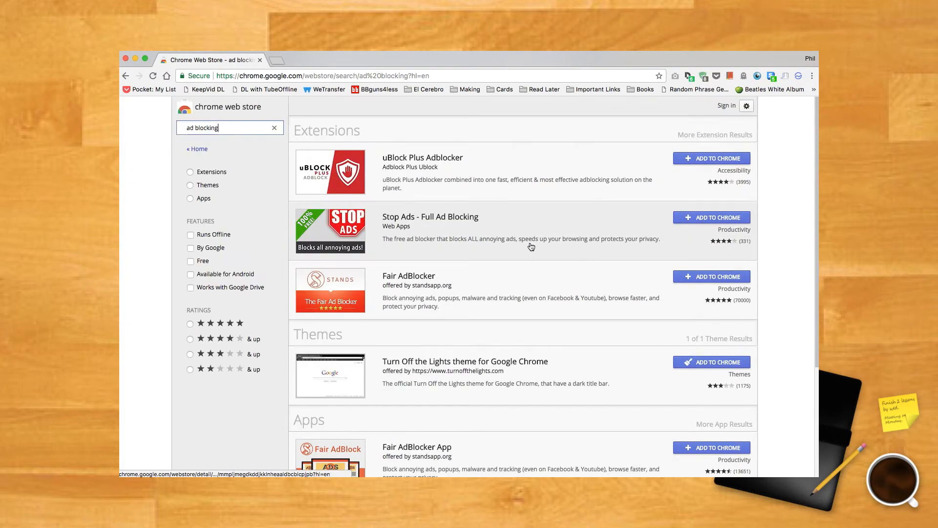
{"action": "type", "text": "ublock origin"}
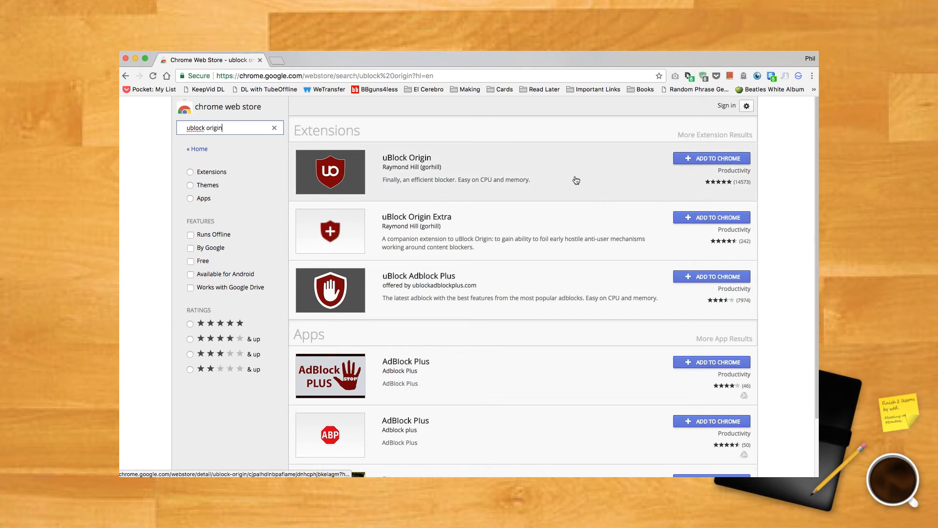
{"action": "scroll", "scroll_direction": "down", "scroll_amount": 3}
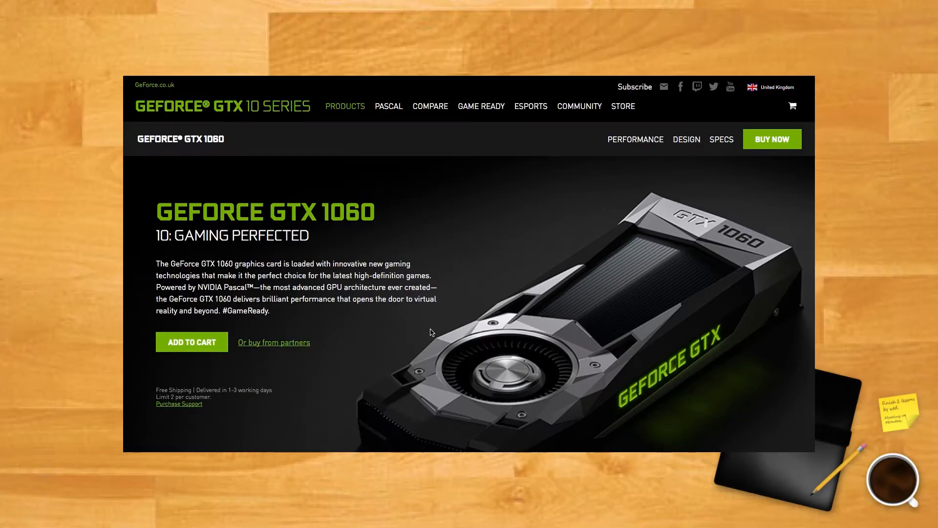
{"action": "scroll", "scroll_direction": "down", "scroll_amount": 3}
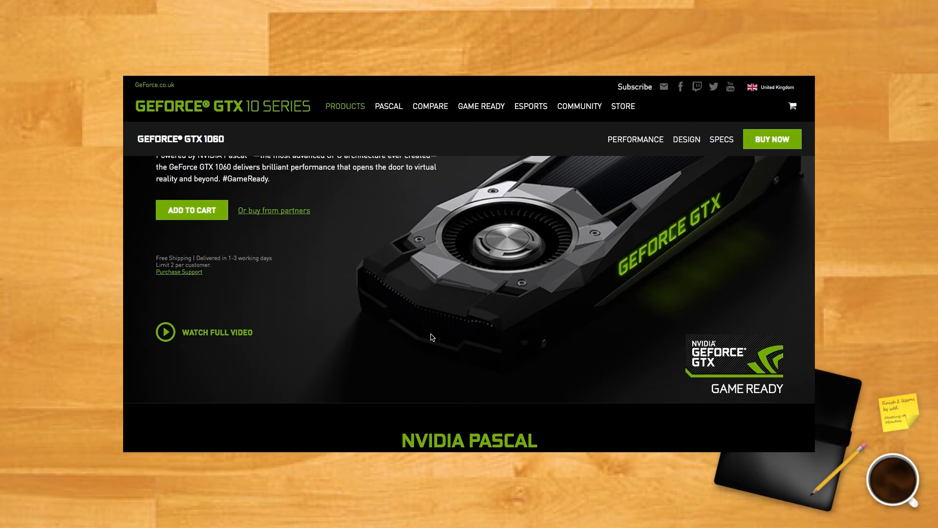
{"action": "scroll", "scroll_direction": "down", "scroll_amount": 3}
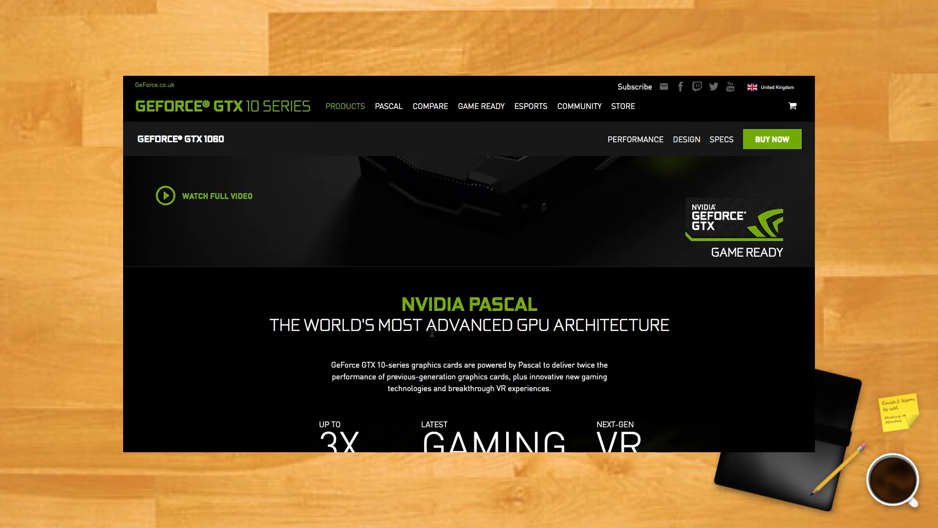
{"action": "scroll", "scroll_direction": "down", "scroll_amount": 3}
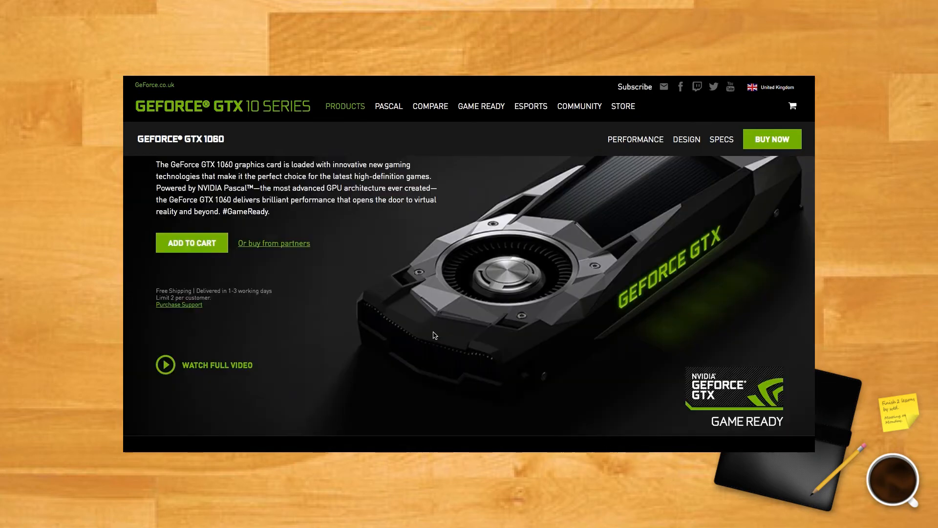
{"action": "scroll", "scroll_direction": "up", "scroll_amount": 3}
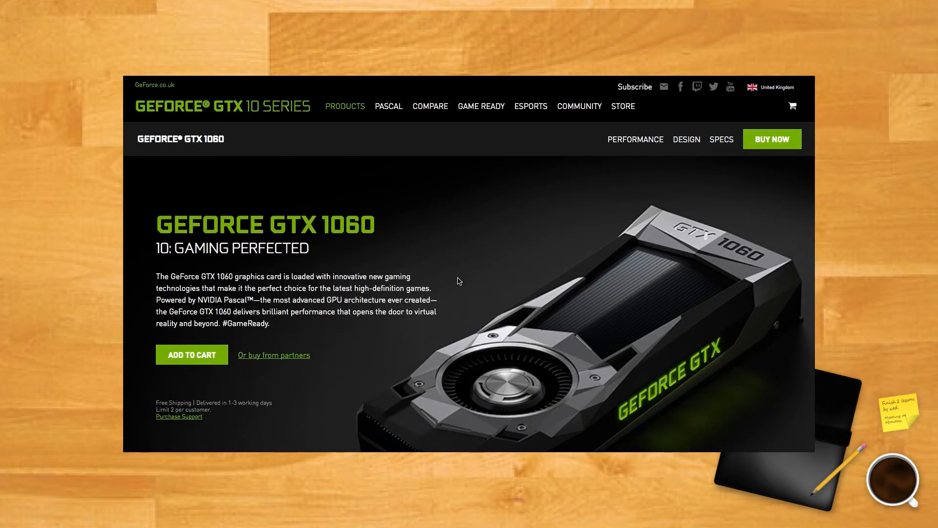
{"action": "scroll", "scroll_direction": "down", "scroll_amount": 3}
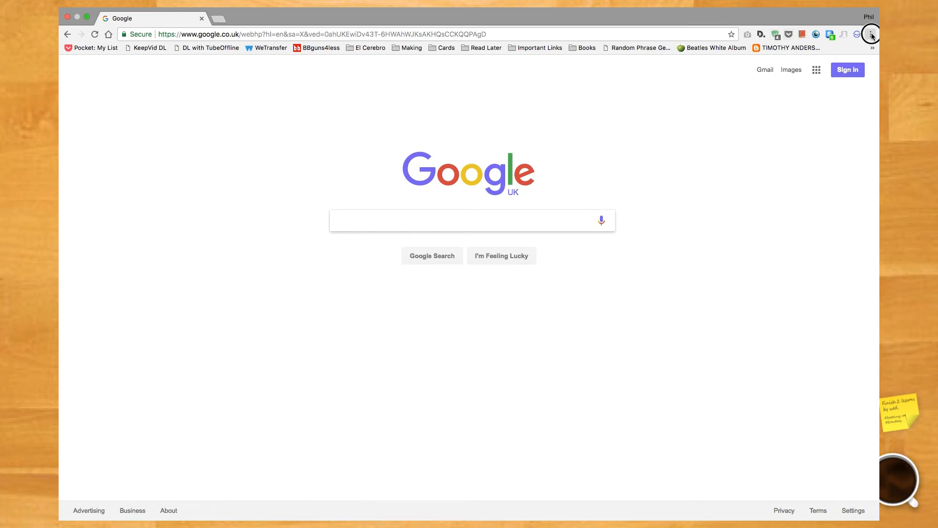
- Switch on 'Use hardware acceleration when available' under Settings > Advanced > System
{"action": "left_click", "coordinate": [871, 35]}
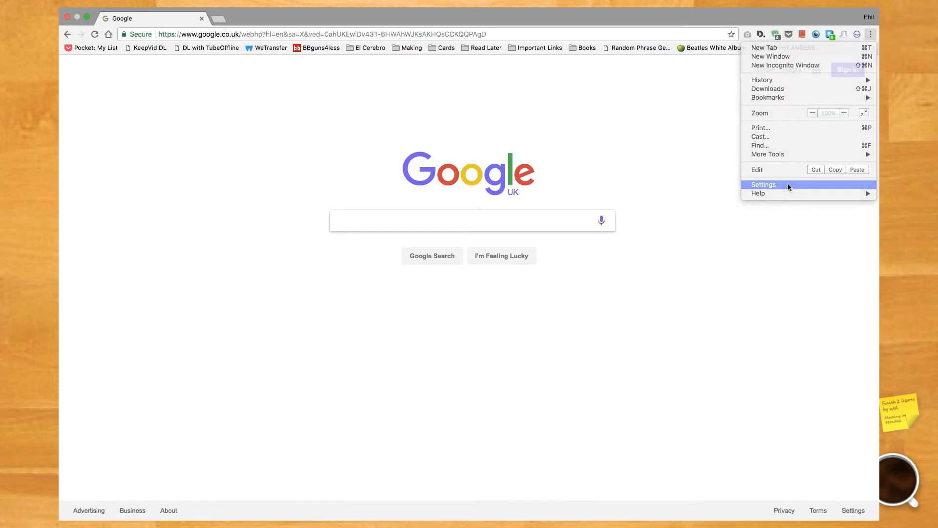
{"action": "left_click", "coordinate": [763, 184]}
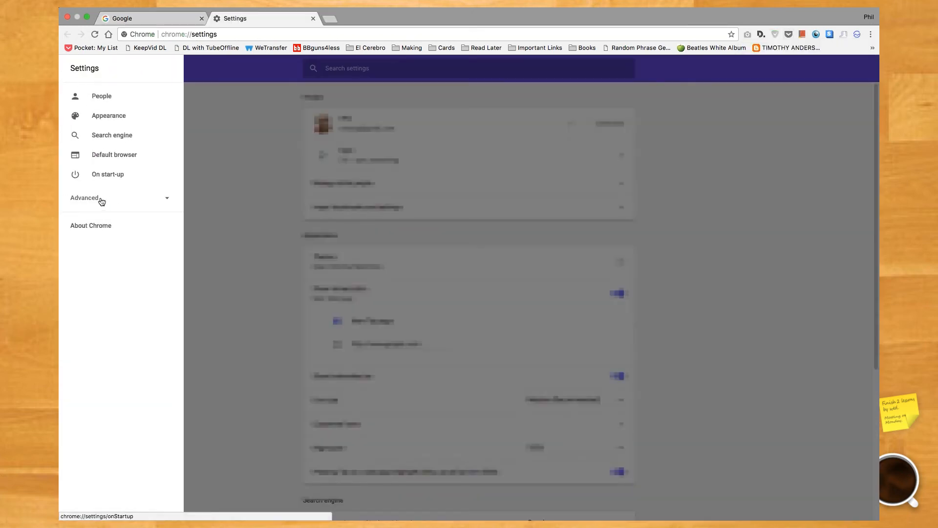
{"action": "left_click", "coordinate": [85, 198]}
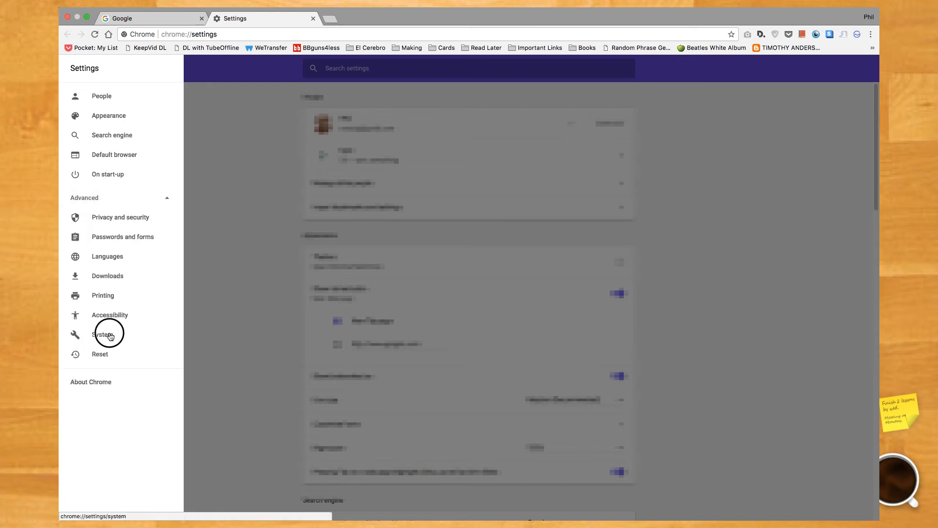
{"action": "left_click", "coordinate": [103, 334]}
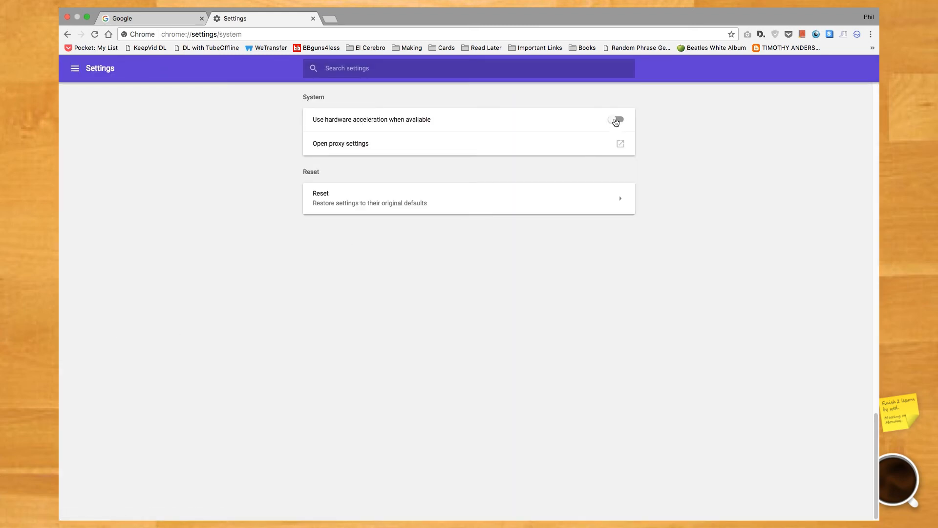
{"action": "left_click", "coordinate": [616, 119]}
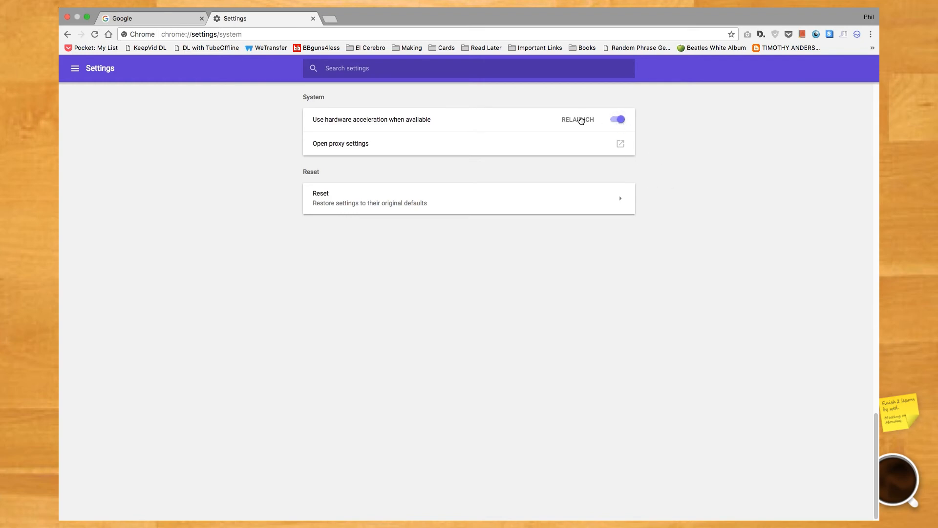
{"action": "type", "text": "chrome://gpu/"}
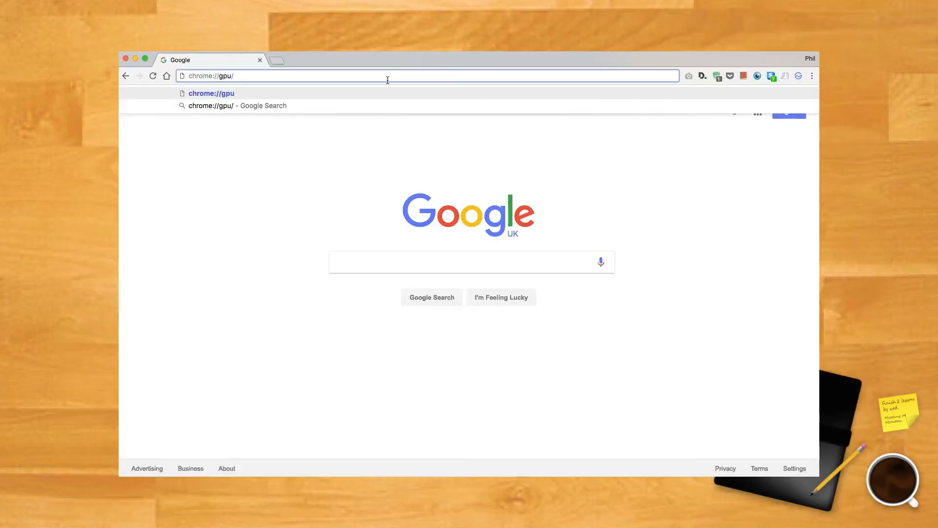
- Load chrome://gpu and scroll through the Graphics Feature Status list
{"action": "key", "text": "Enter"}
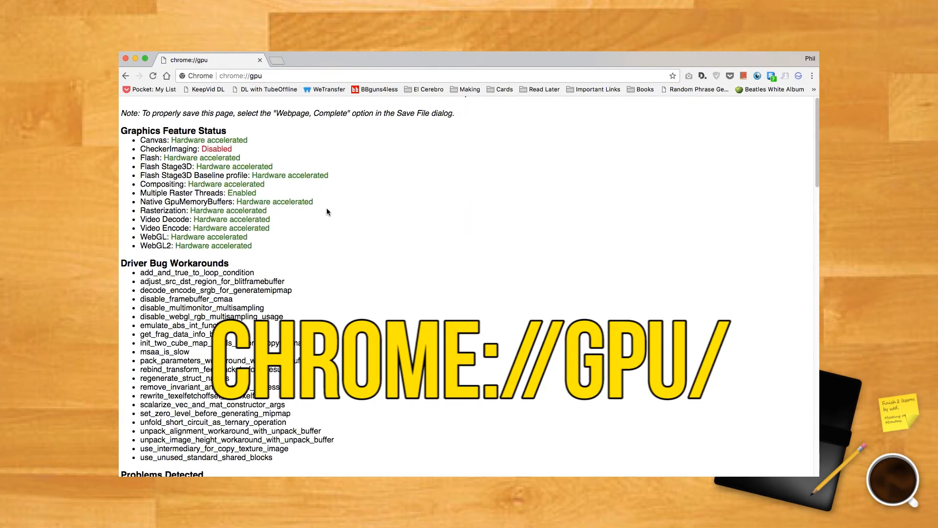
{"action": "scroll", "scroll_direction": "down", "scroll_amount": 3}
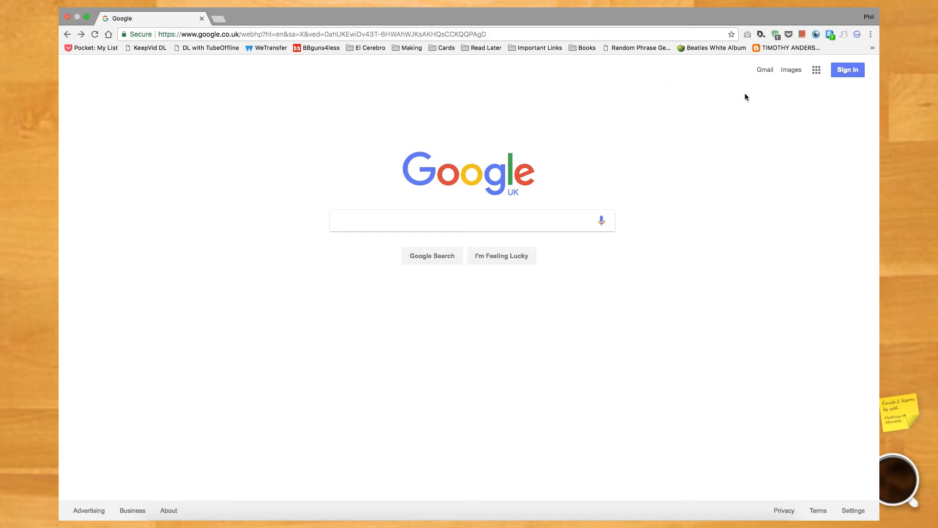
- Open Task Manager from the ⋮ menu and select processes like Browser, Save to Pocket, Disconnect
{"action": "left_click", "coordinate": [871, 35]}
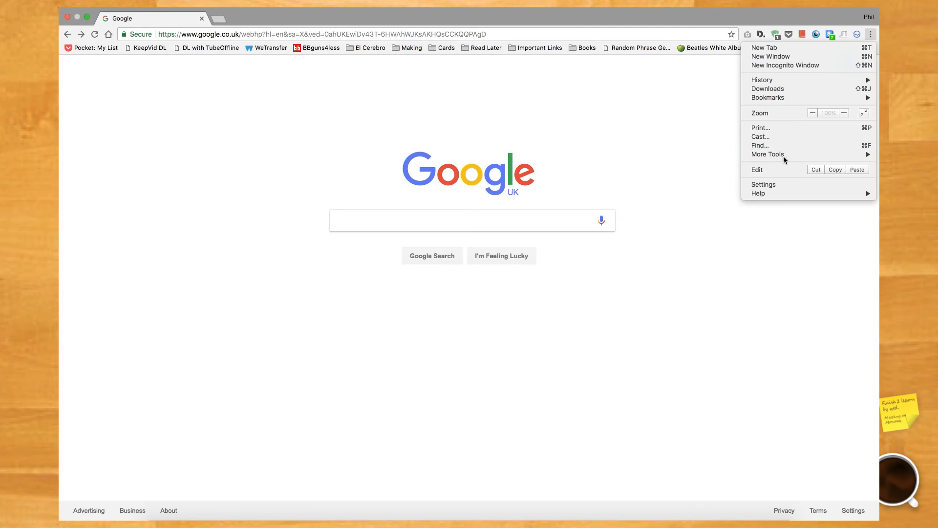
{"action": "mouse_move", "coordinate": [767, 154]}
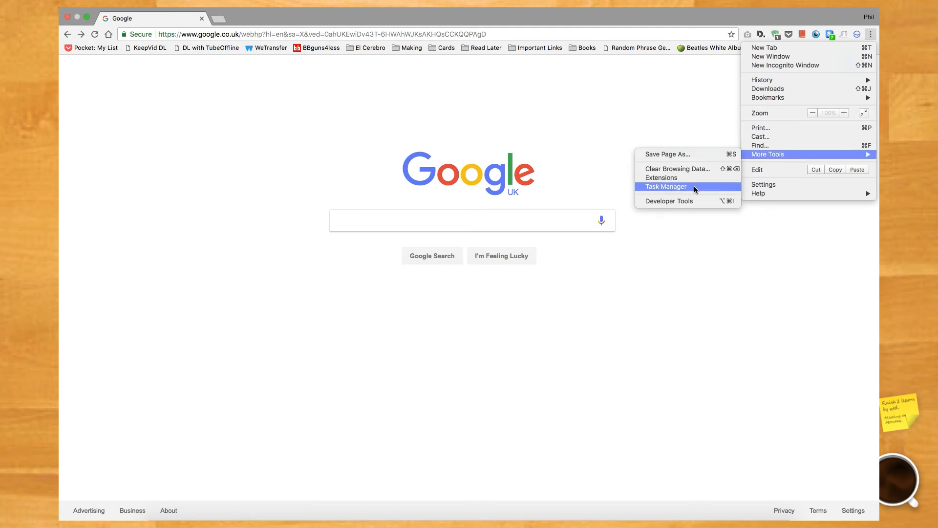
{"action": "left_click", "coordinate": [665, 186]}
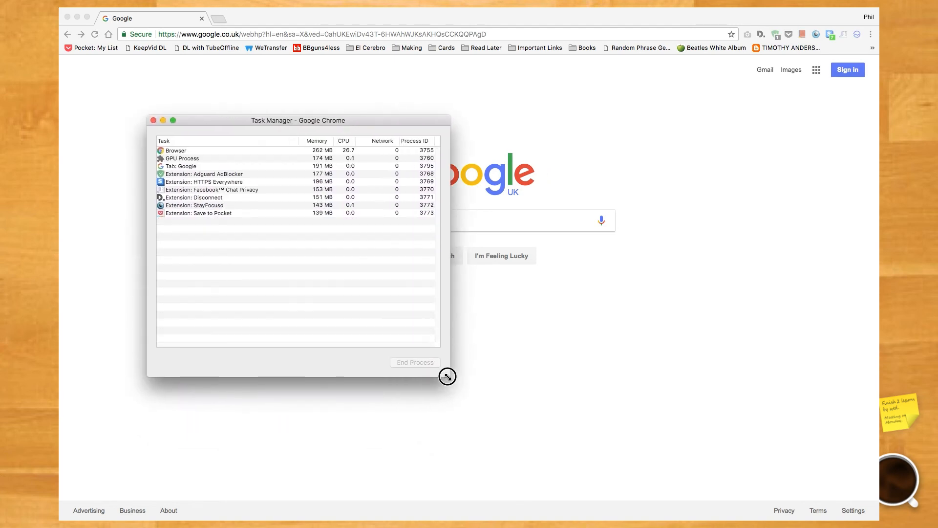
{"action": "left_click", "coordinate": [198, 213]}
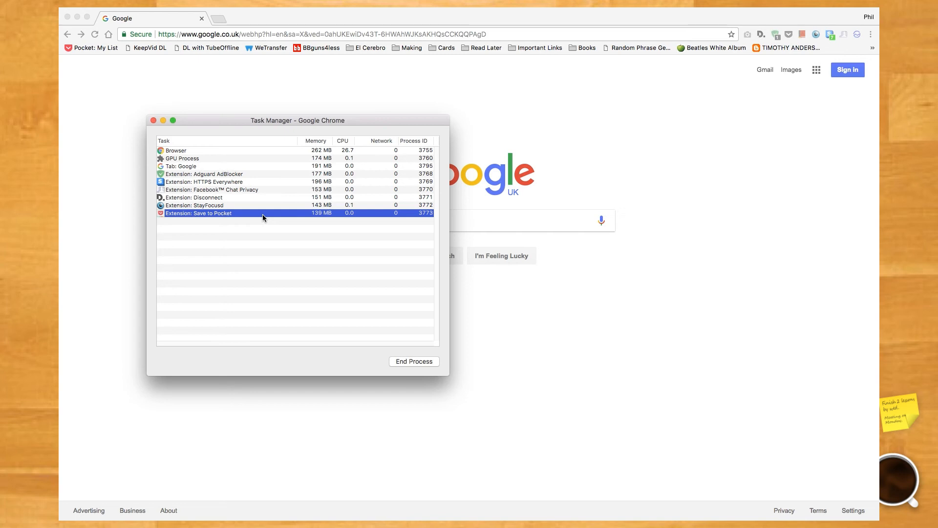
{"action": "left_click", "coordinate": [175, 150]}
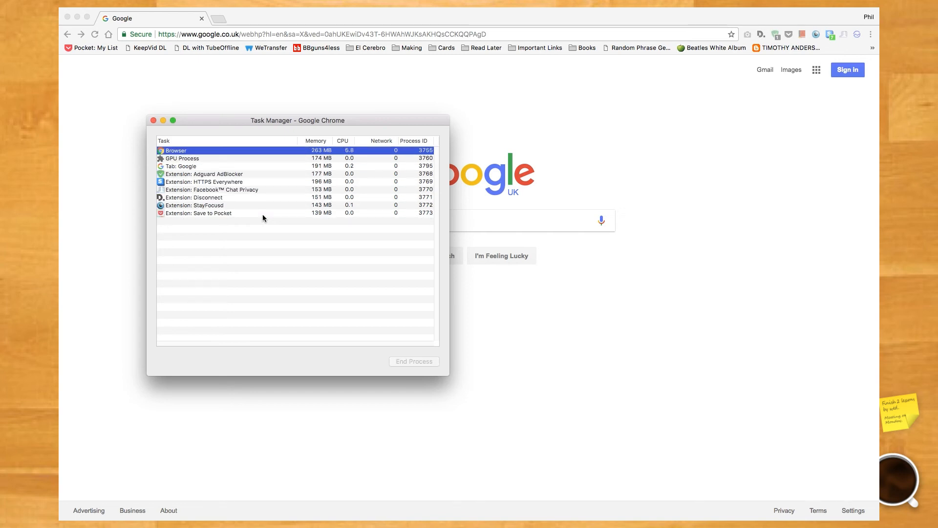
{"action": "left_click", "coordinate": [200, 213]}
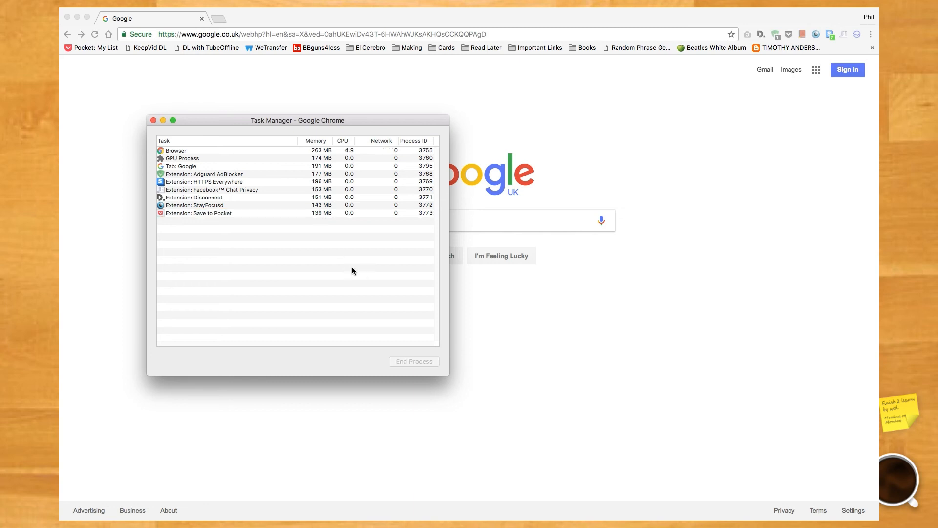
{"action": "left_click", "coordinate": [210, 165]}
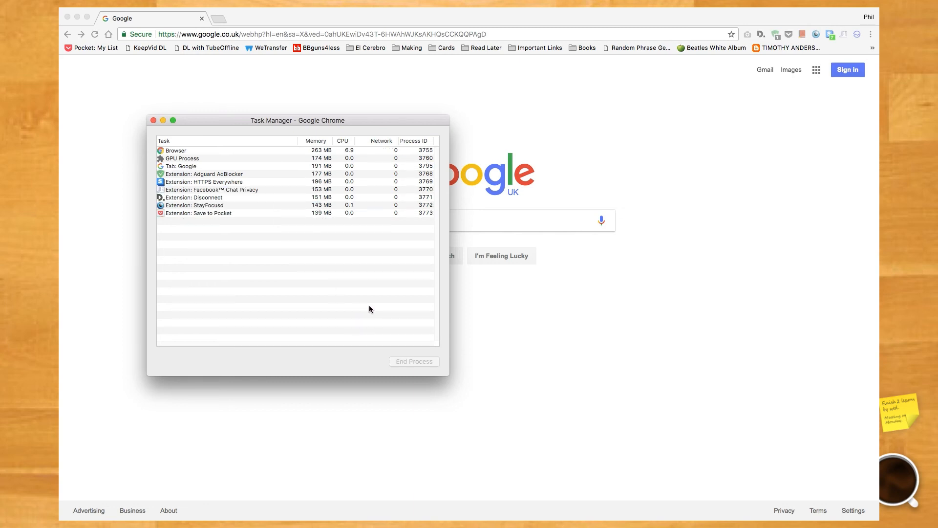
{"action": "left_click", "coordinate": [194, 196]}
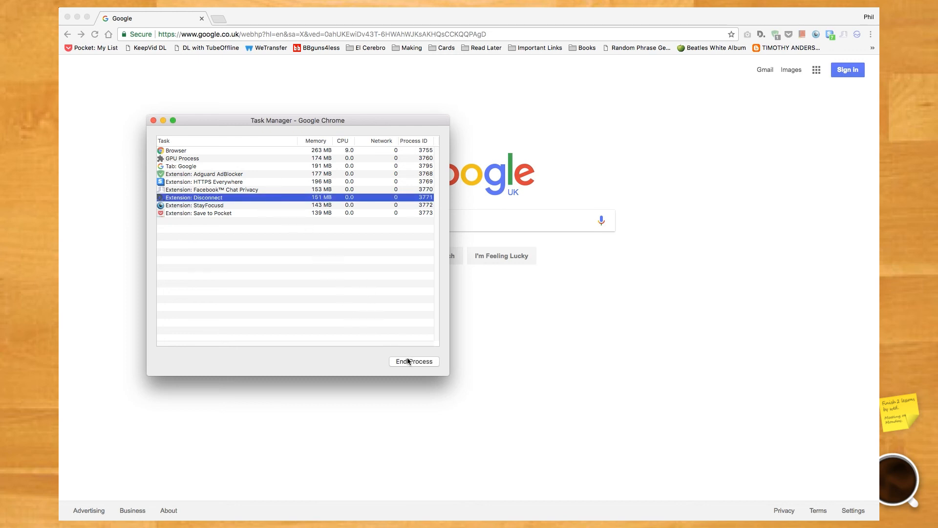
{"action": "mouse_move", "coordinate": [533, 292]}
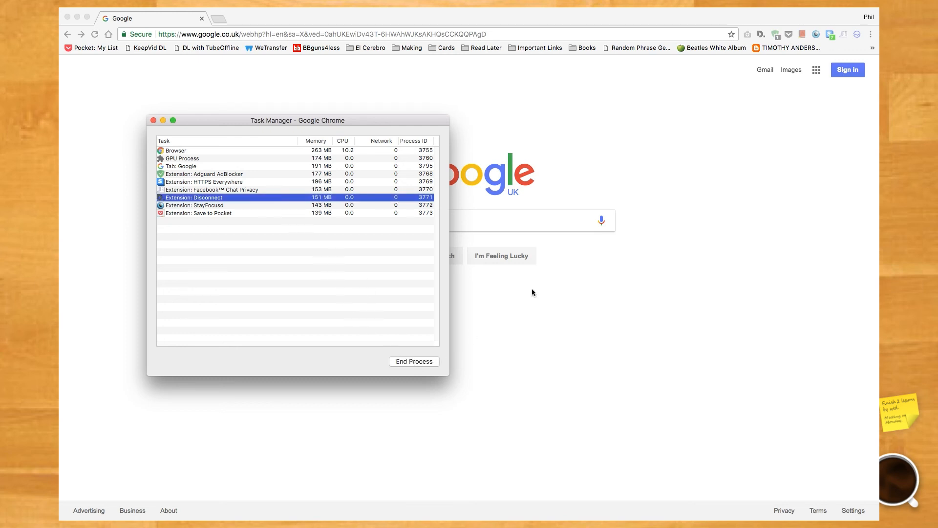